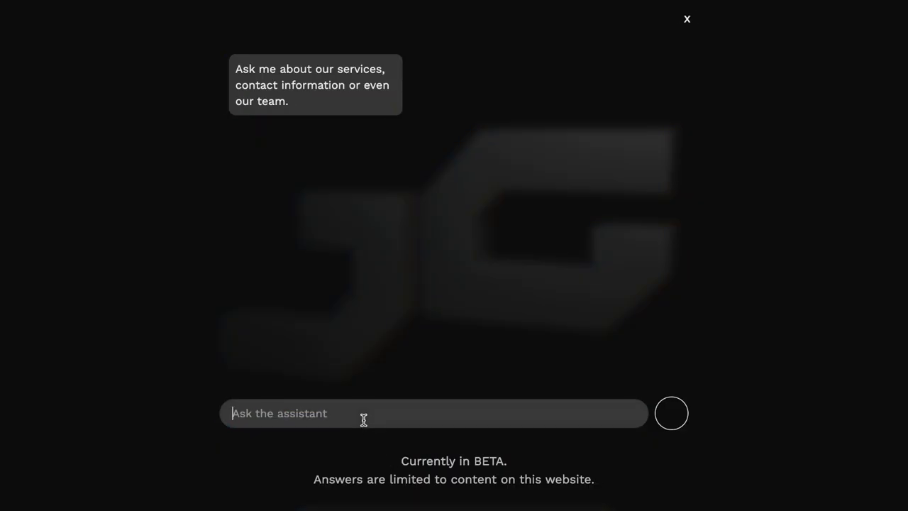
type("what")
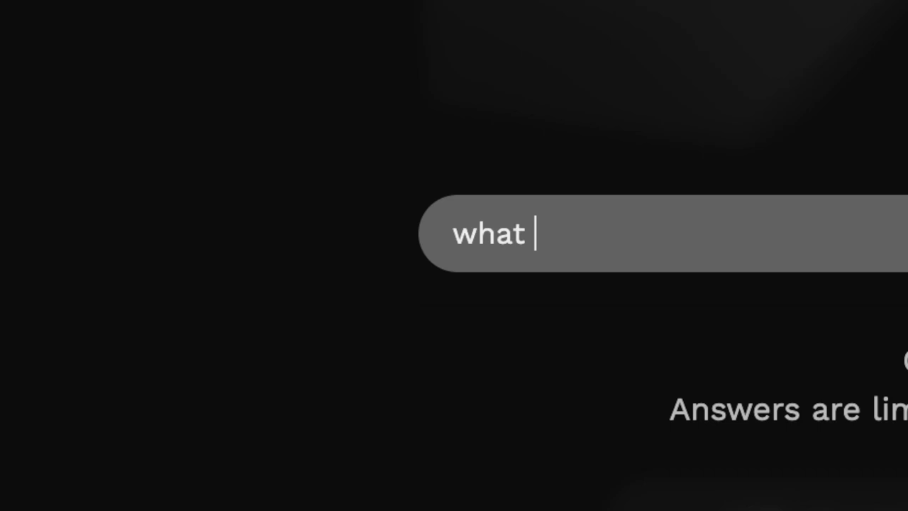